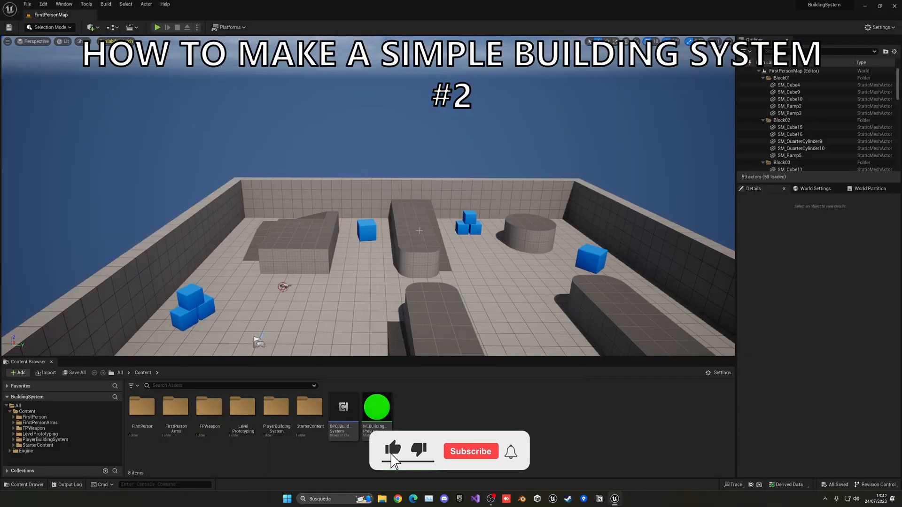
Step: Bring up the BPC_BuildSystem event graph showing the existing build-preview nodes
left_click(470, 451)
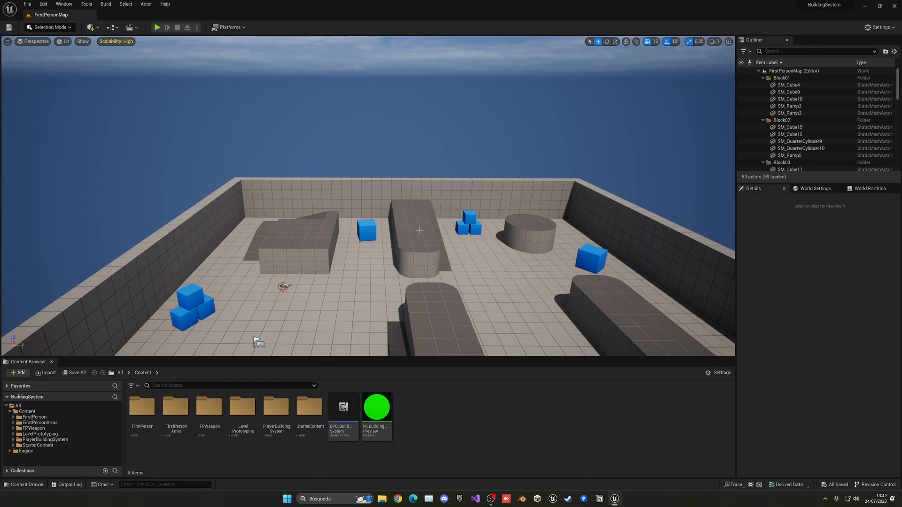
left_click(343, 408)
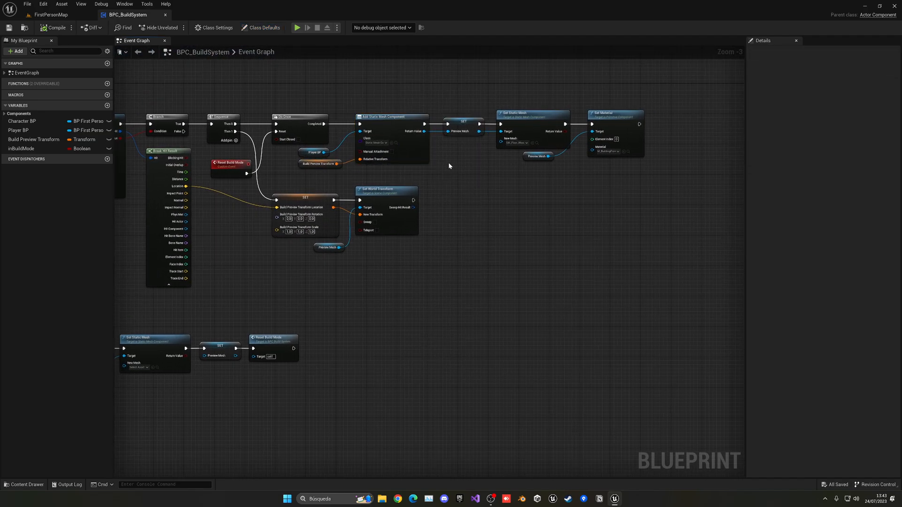
Step: Add Set Collision Enabled (No Collision) on Preview Mesh after Set Material, compile and play-test
scroll("up", 3)
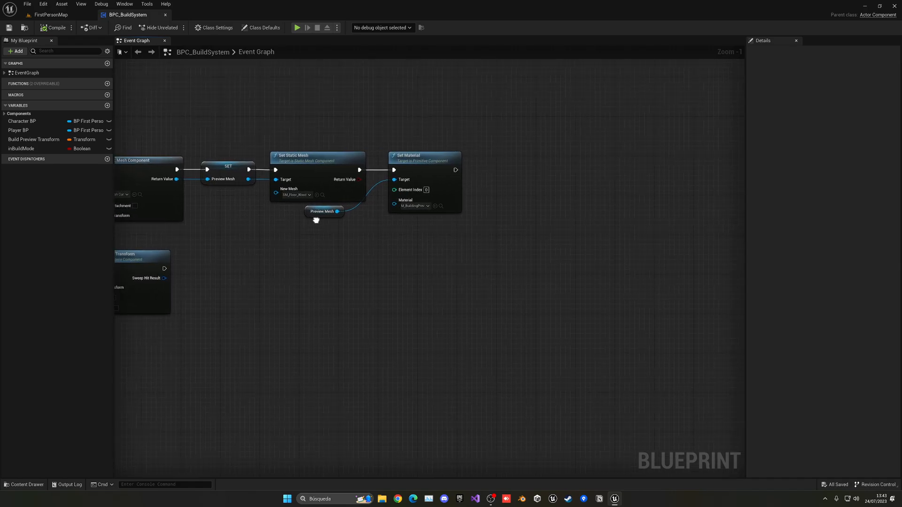
left_click(19, 114)
type("set coll")
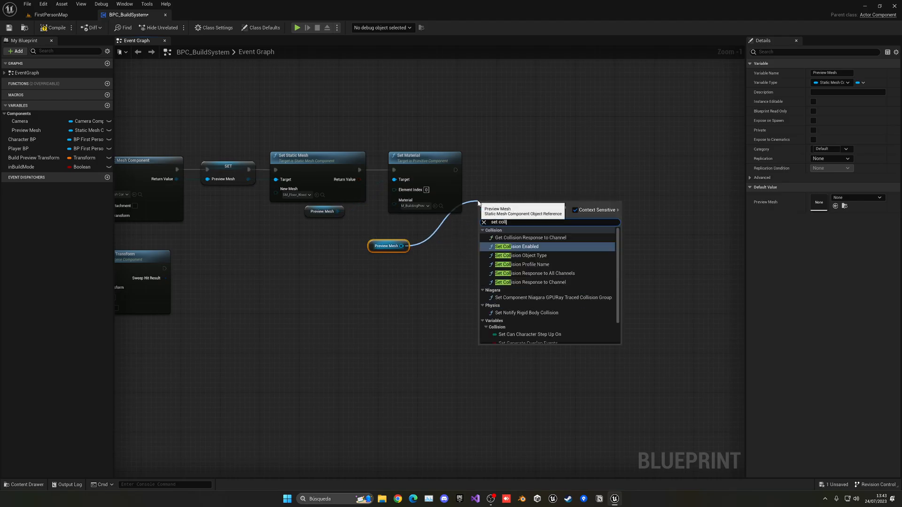
left_click(518, 246)
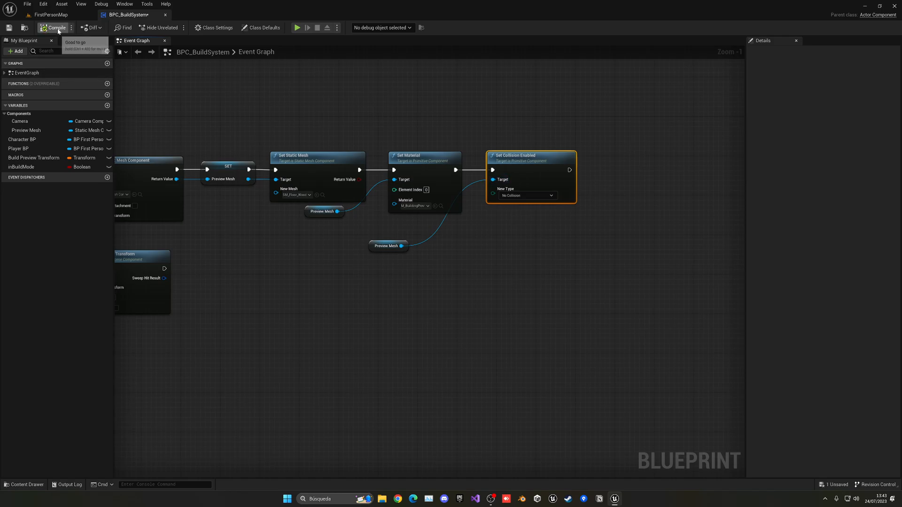
left_click(298, 27)
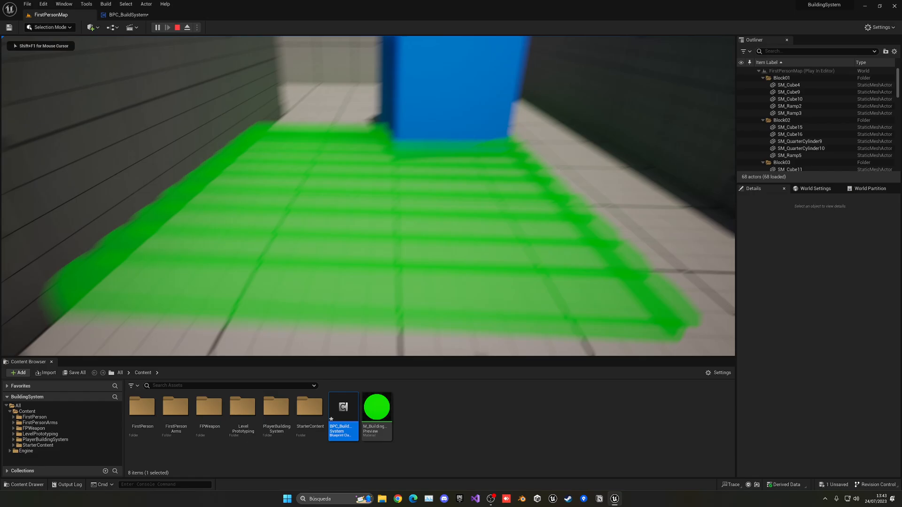
left_click(176, 27)
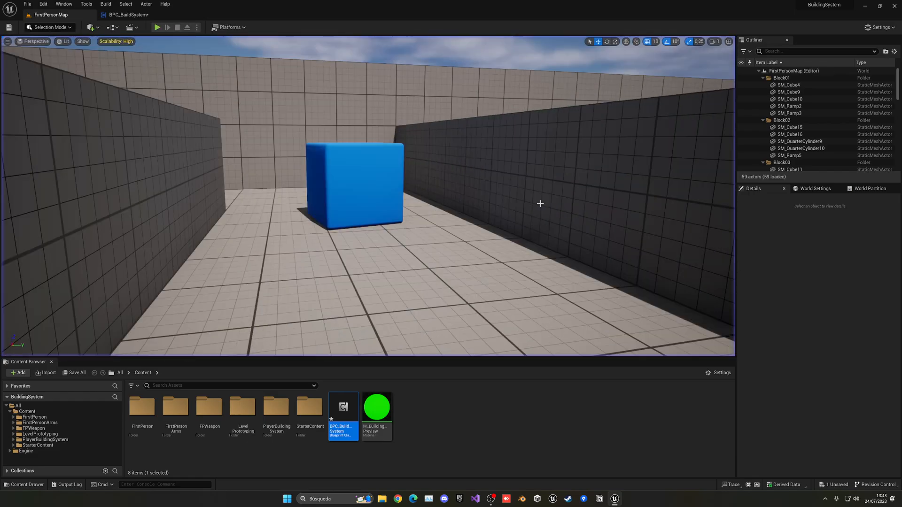
double_click(343, 407)
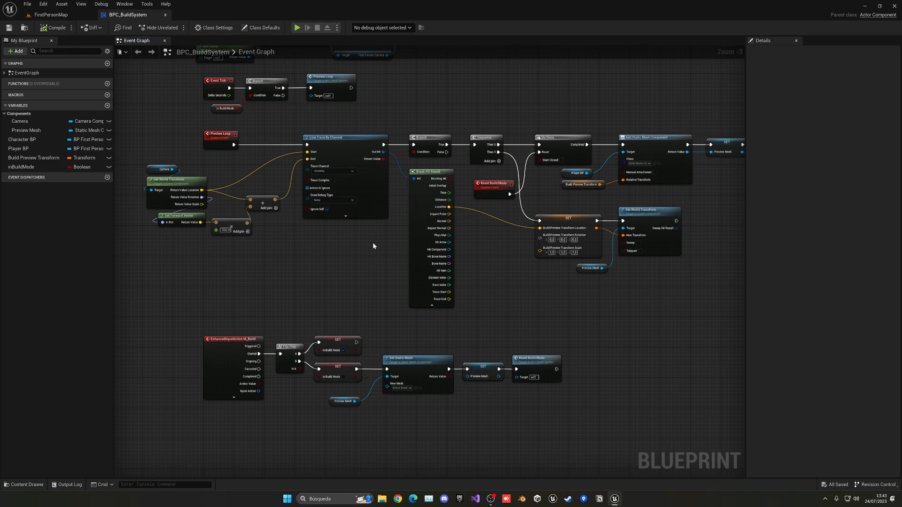
Step: Create the IA_PlaceBuild input action and map it to Left Mouse Button in IMC_Default
left_click(51, 14)
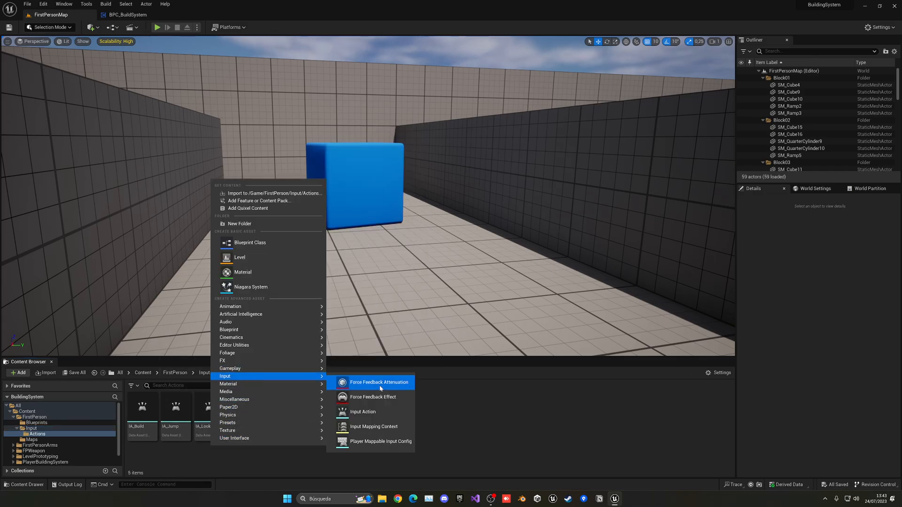
left_click(363, 411)
type("IA_PlaceBuild")
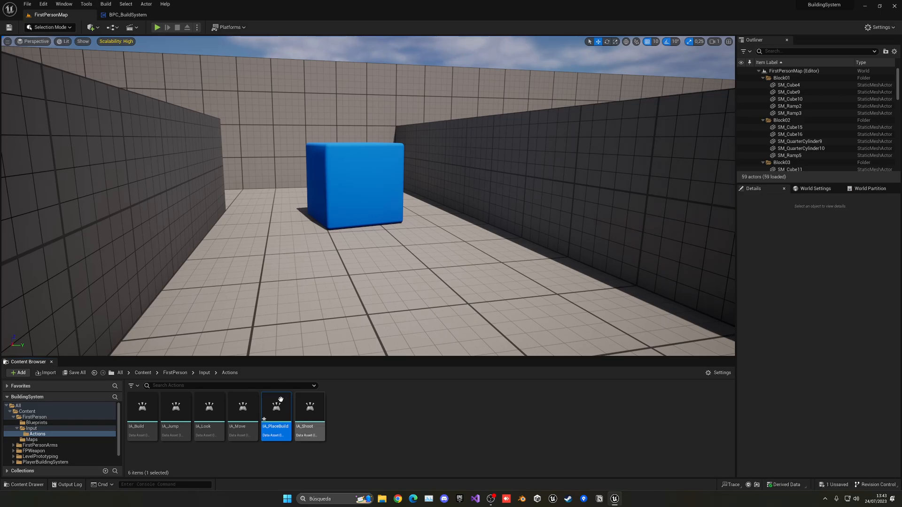
left_click(203, 372)
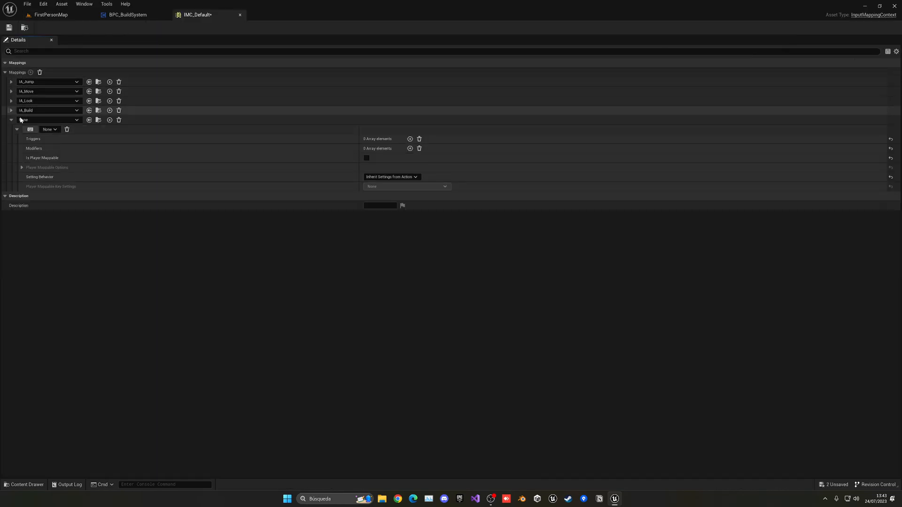
left_click(50, 119)
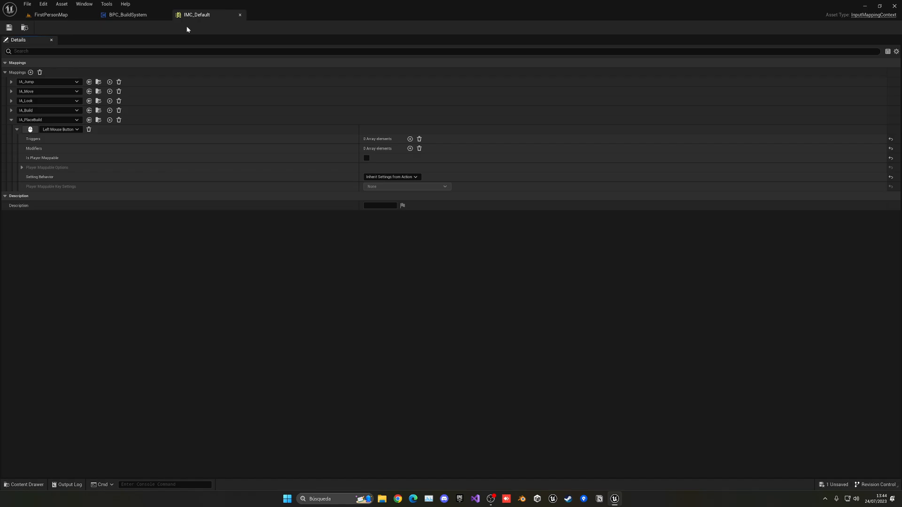
left_click(127, 14)
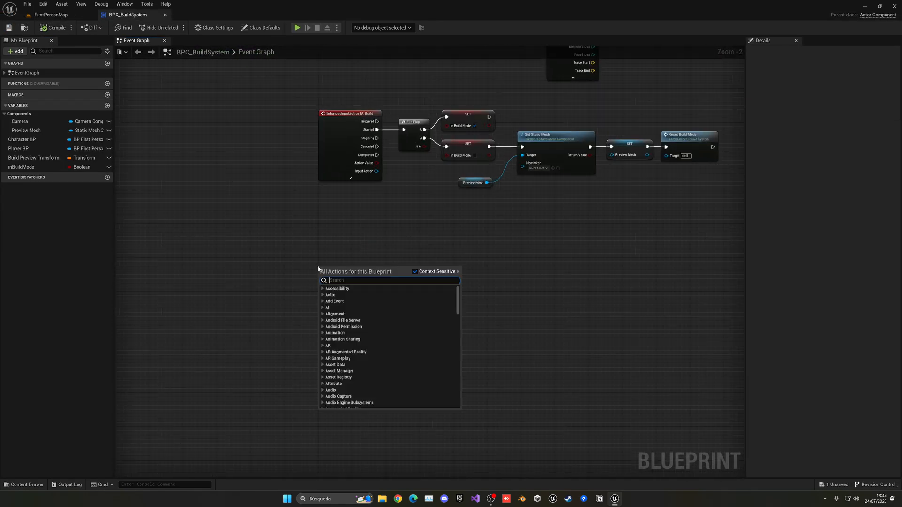
Step: Add the IA_PlaceBuild event with a Branch on In Build Mode leading to Spawn Actor from Class
type("ia_")
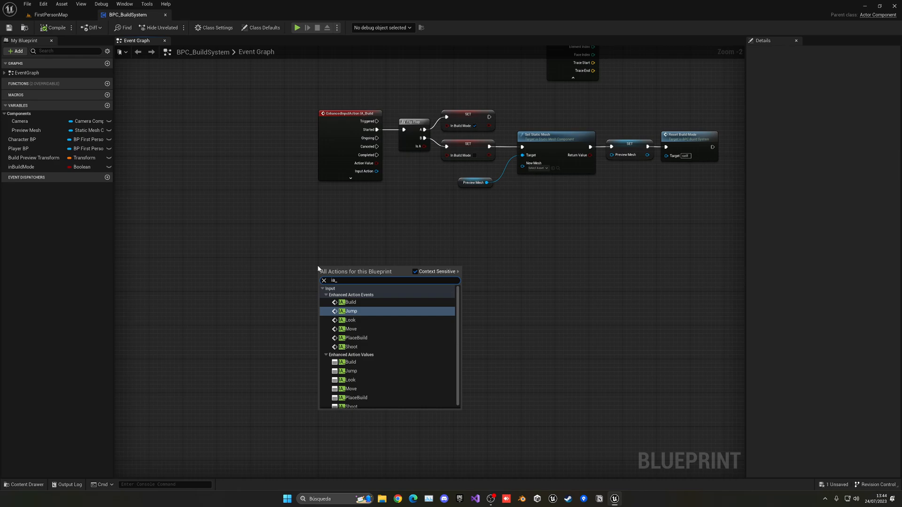
left_click(354, 337)
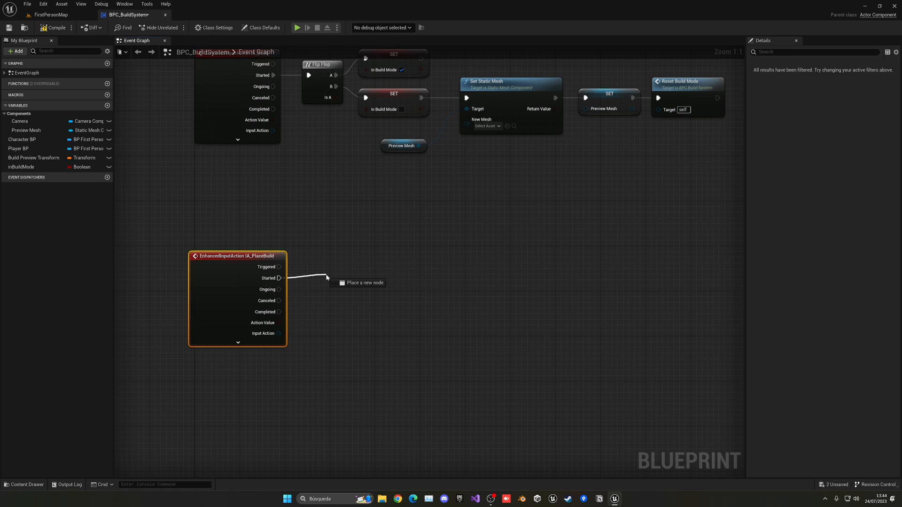
left_click(375, 274)
type("spa")
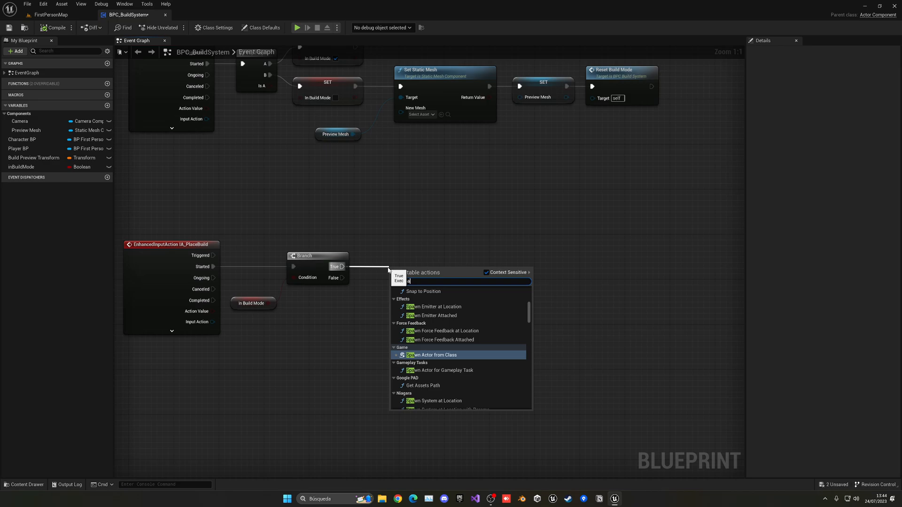
left_click(432, 355)
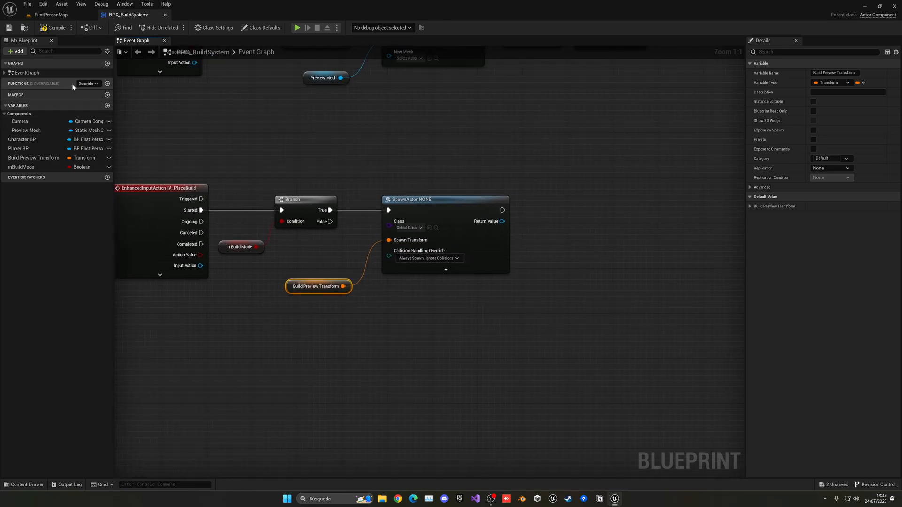
Step: Compile, getting a missing-class error on the SpawnActor node, and return to the level editor
left_click(55, 28)
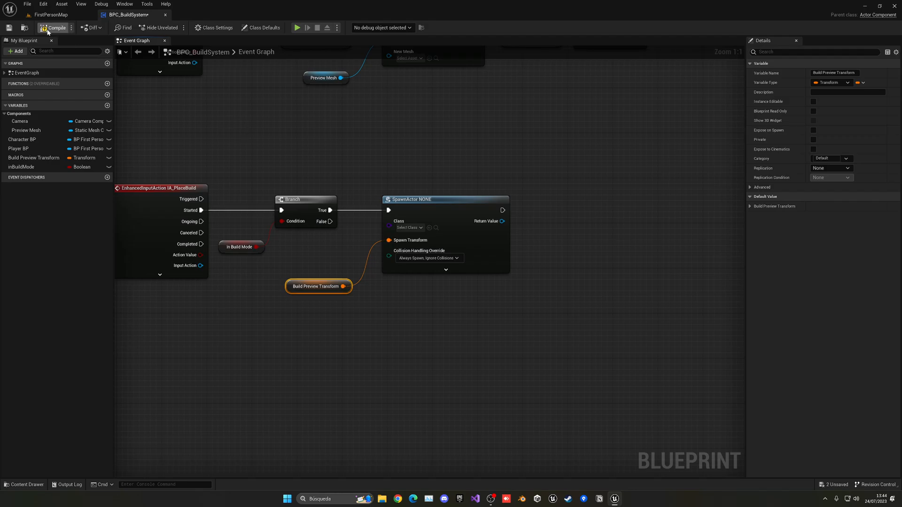
left_click(56, 27)
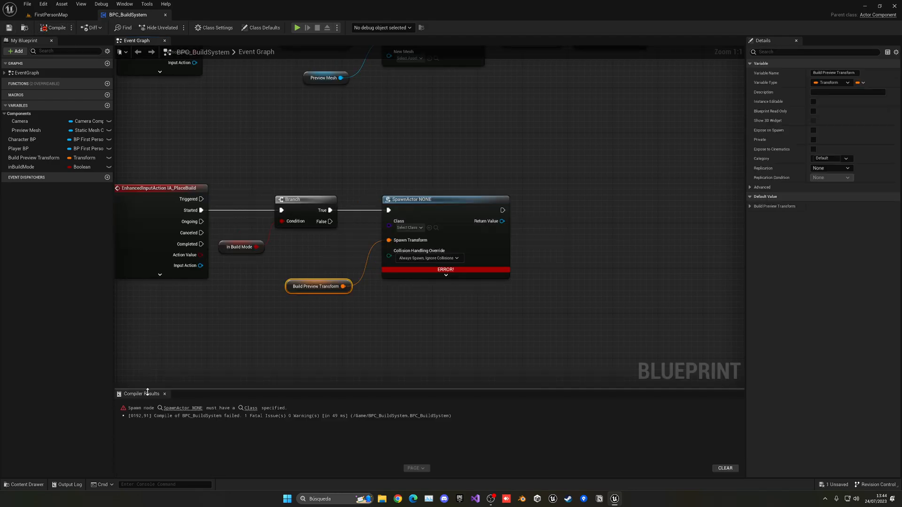
left_click(52, 14)
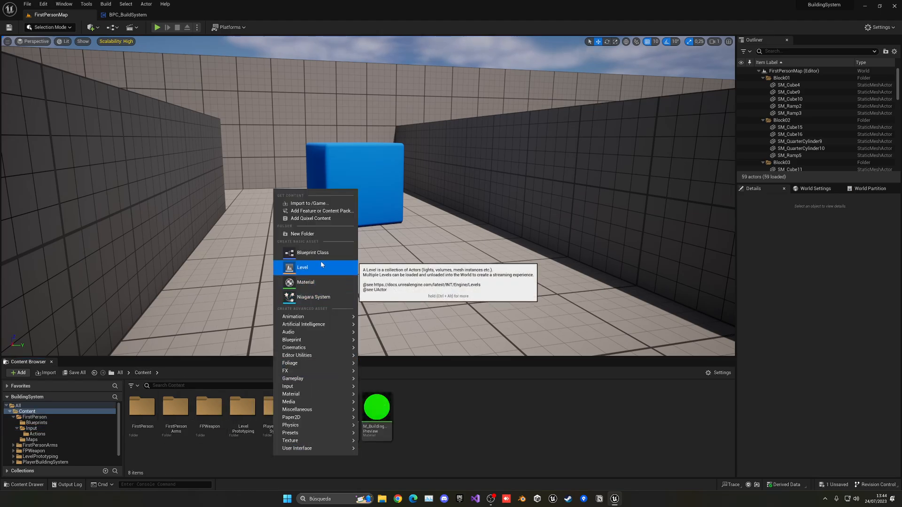
Step: Create the BP_BuildMaster blueprint and rename its StaticMesh component to Build Mesh
left_click(312, 253)
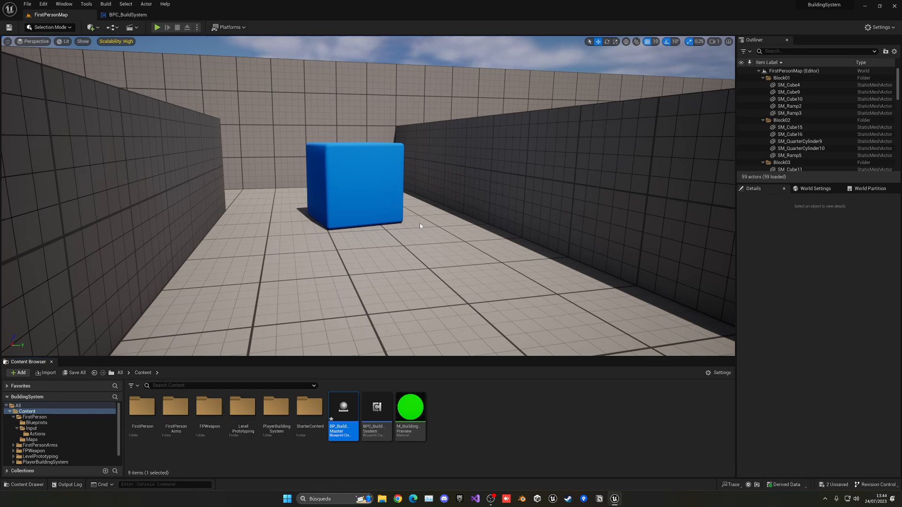
double_click(343, 407)
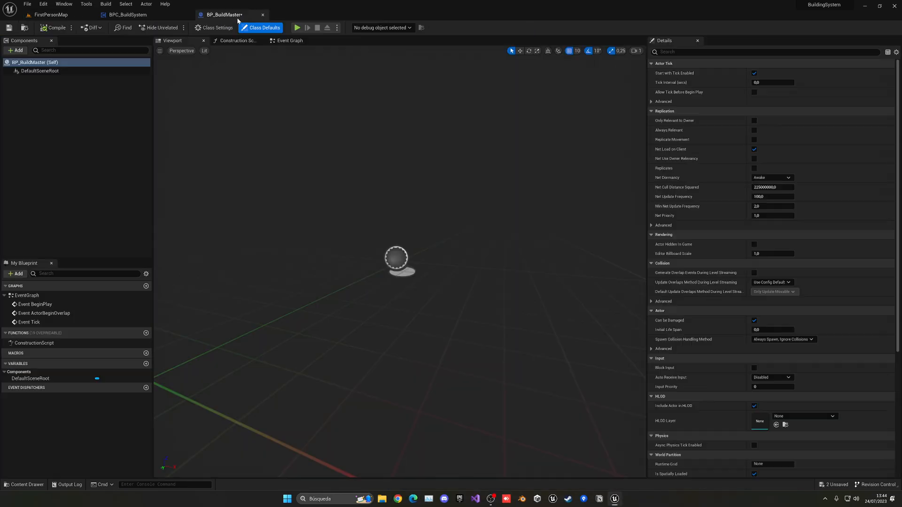
left_click(16, 50)
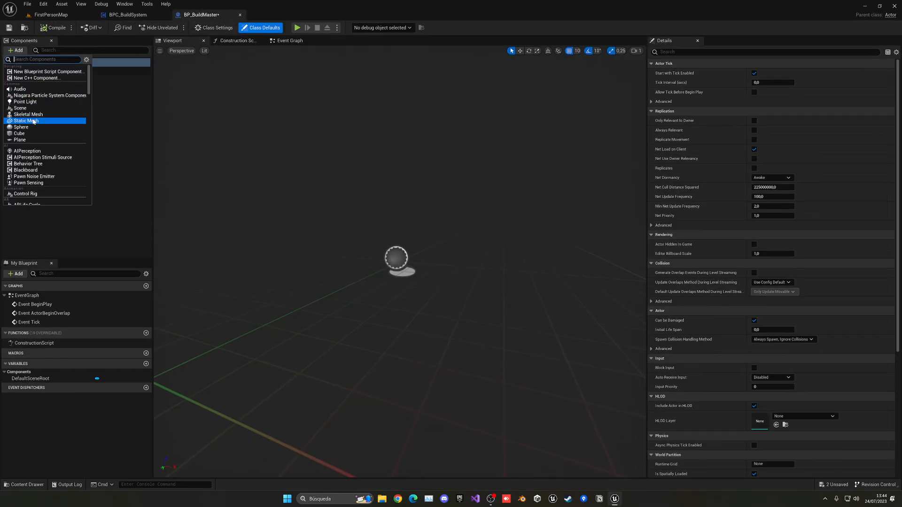
left_click(24, 121)
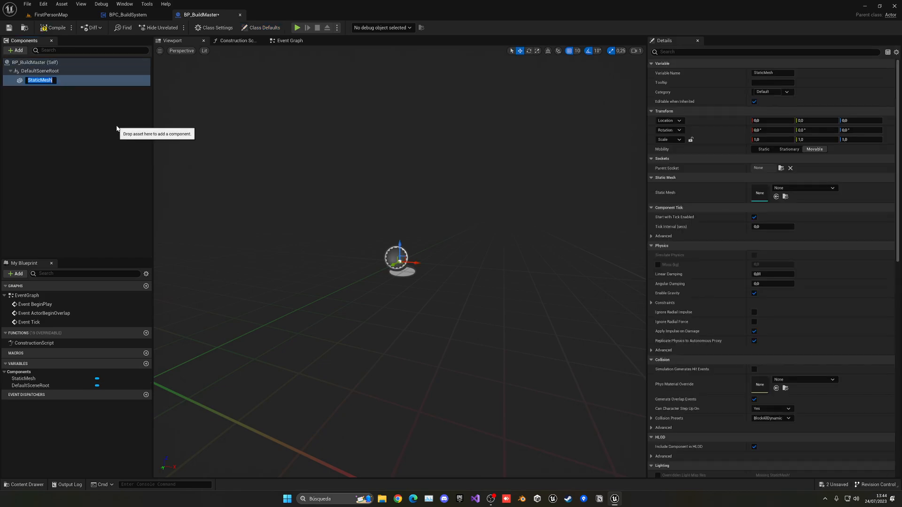
type("Build Mode")
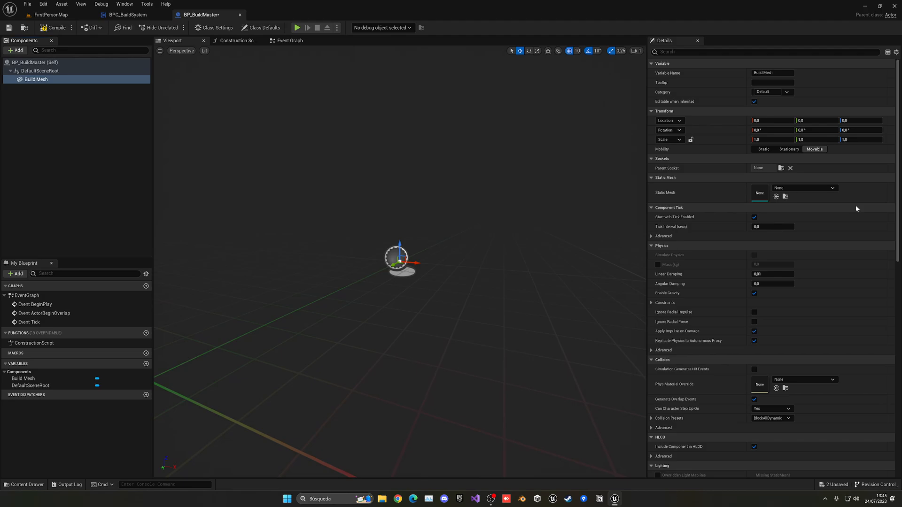
Step: Assign the wooden log floor static mesh to Build Mesh and return to the level editor
left_click(831, 188)
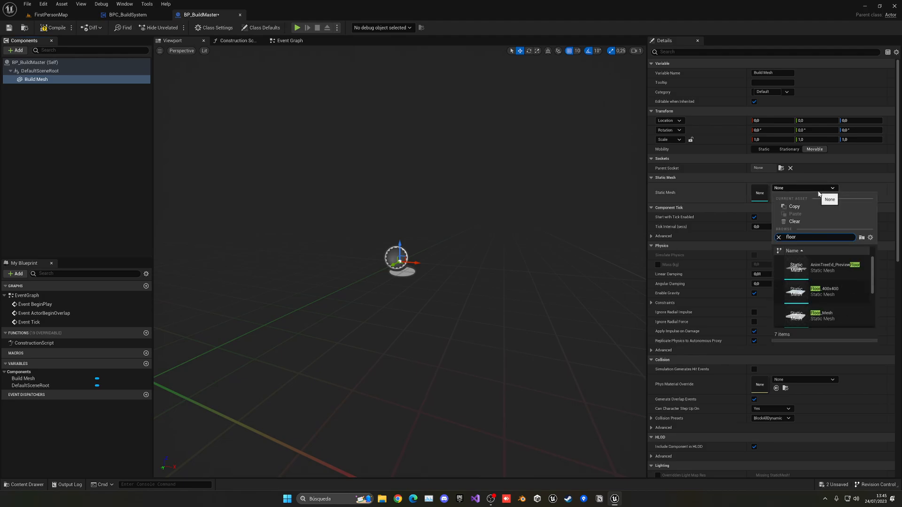
scroll("down", 3)
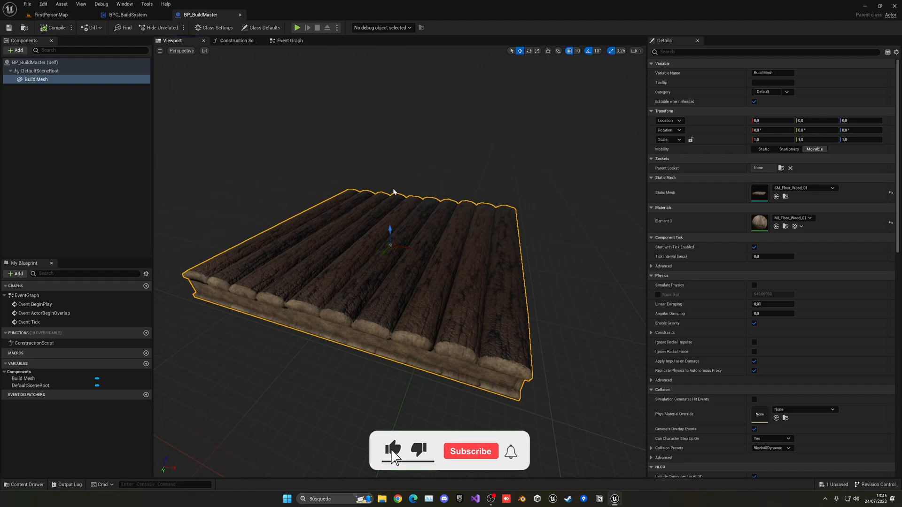
left_click(128, 14)
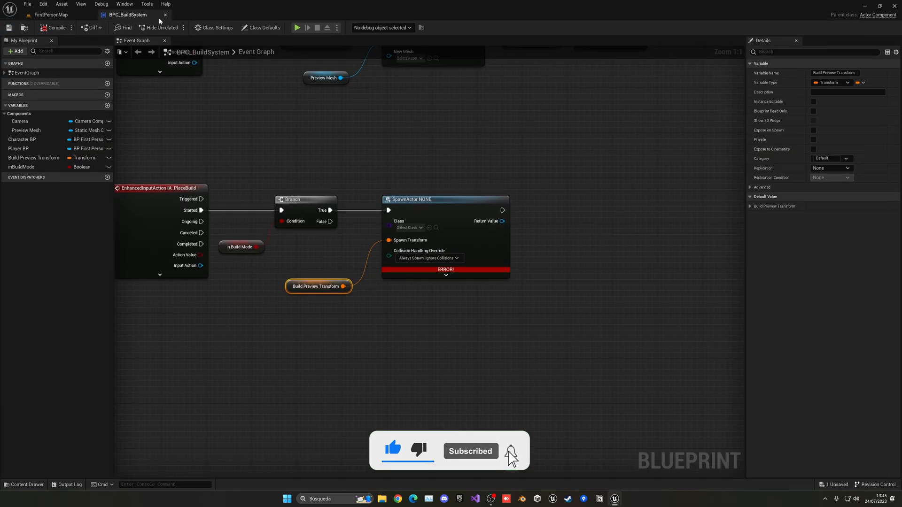
left_click(52, 15)
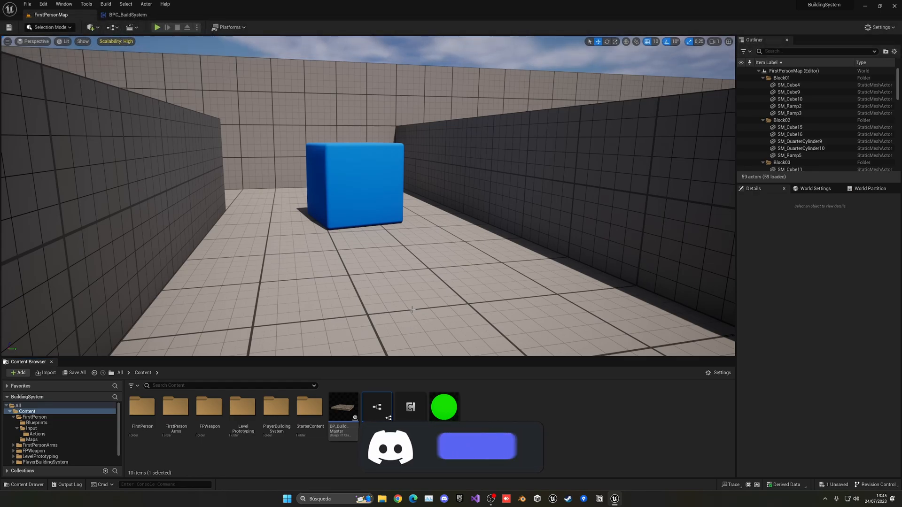
Step: Set the SpawnActor node's Class to BP_Build_Floor, clearing the compile error
left_click(127, 14)
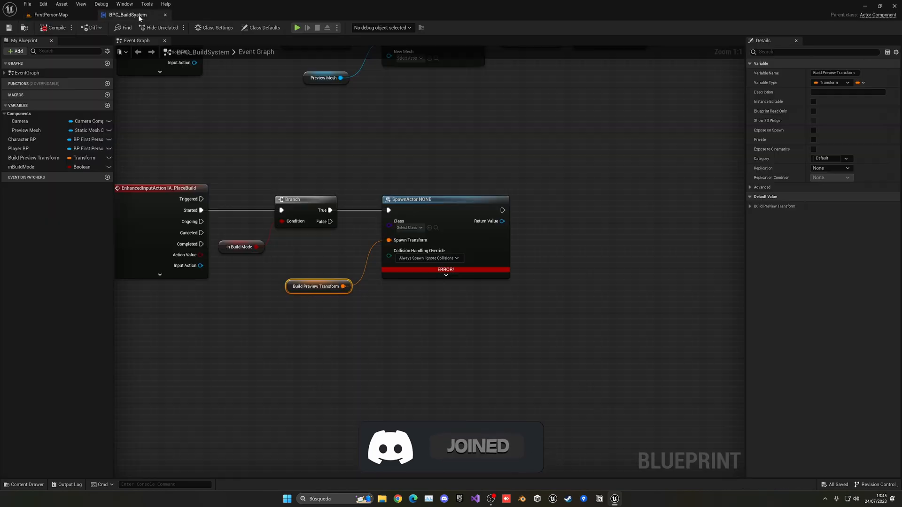
left_click(410, 228)
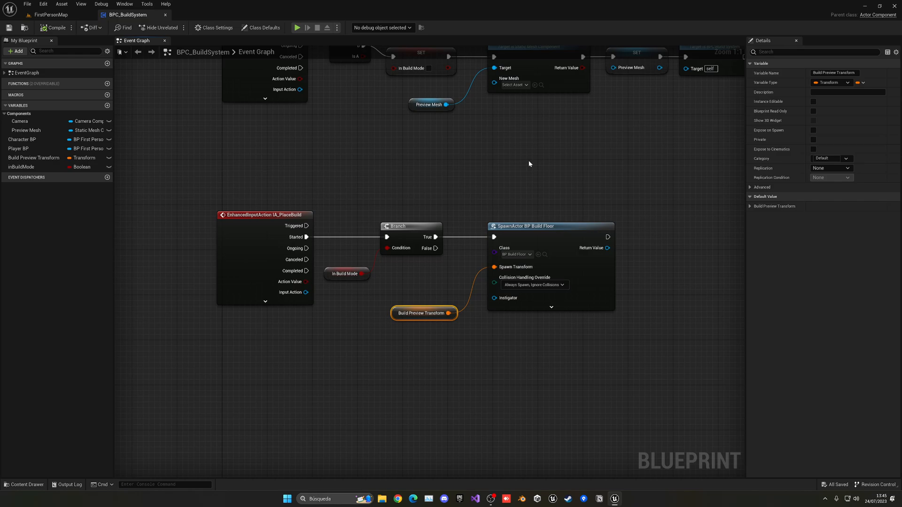
mouse_move(459, 179)
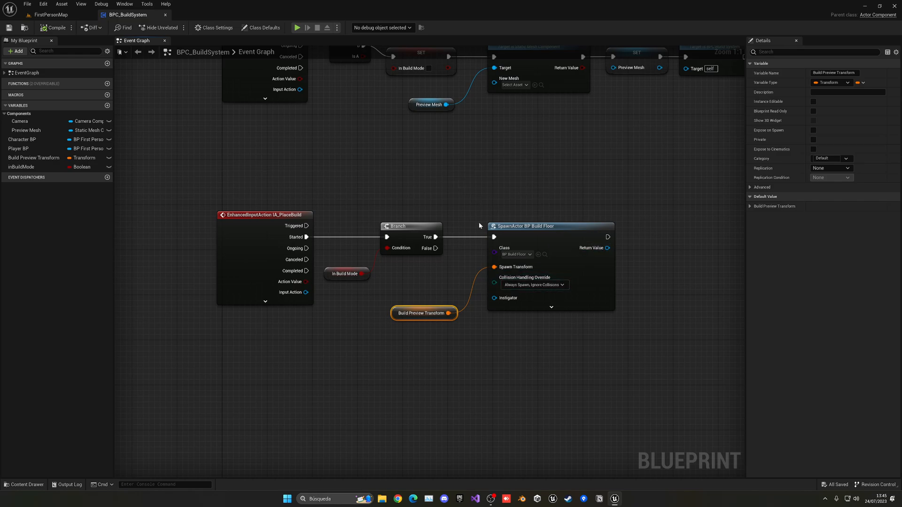
left_click(51, 14)
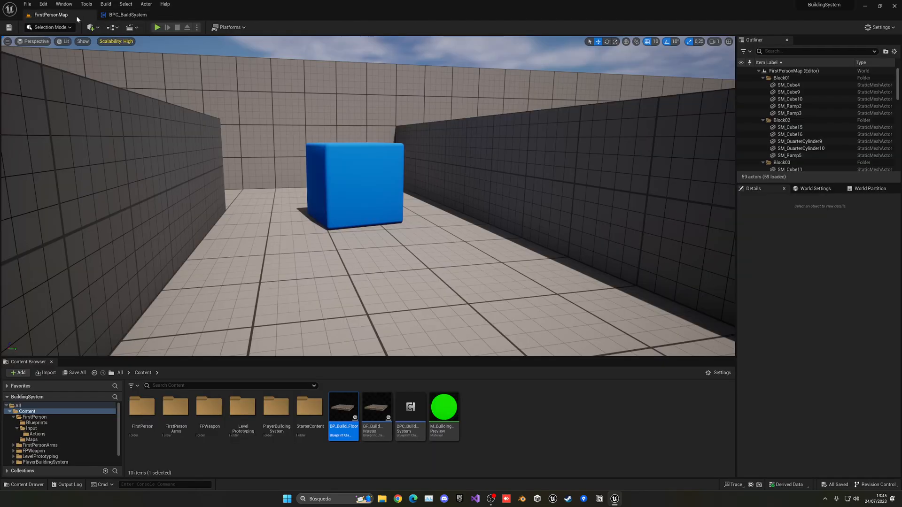
left_click(157, 27)
type("cus")
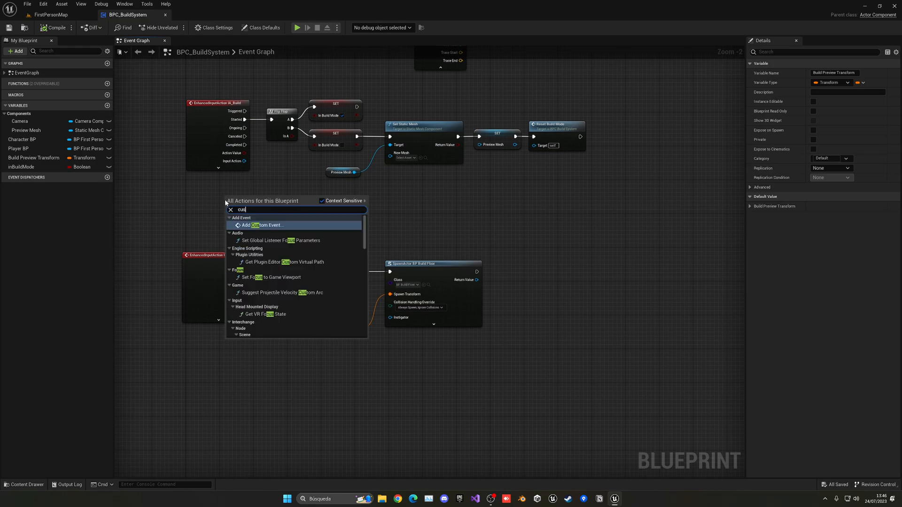
Step: Add a Stop Build Mode custom event called right after SpawnActor, then compile
left_click(266, 224)
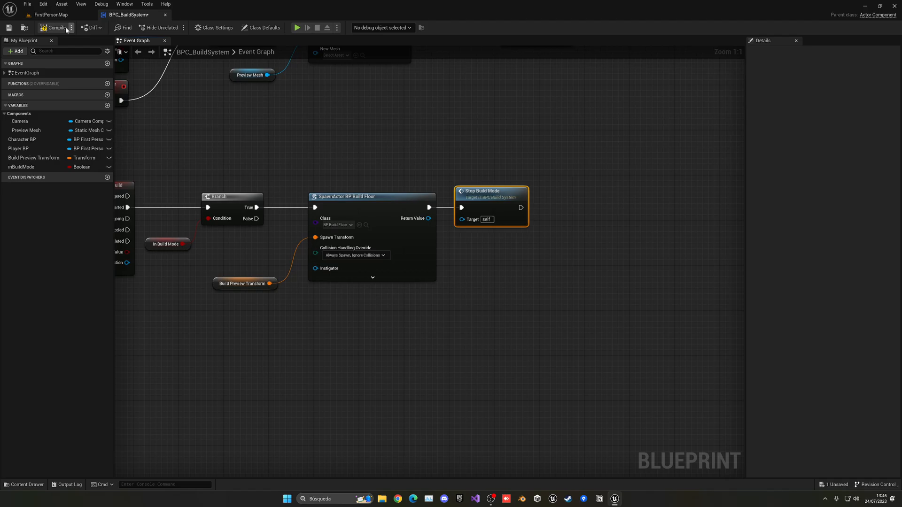
left_click(298, 27)
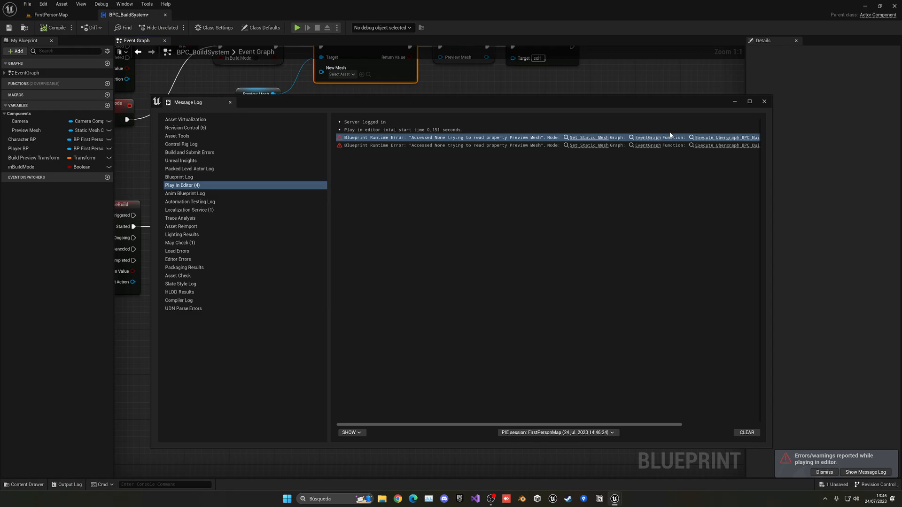
Step: Convert the Preview Mesh getter to a Validated Get and wire Is Valid into Set Static Mesh
left_click(765, 102)
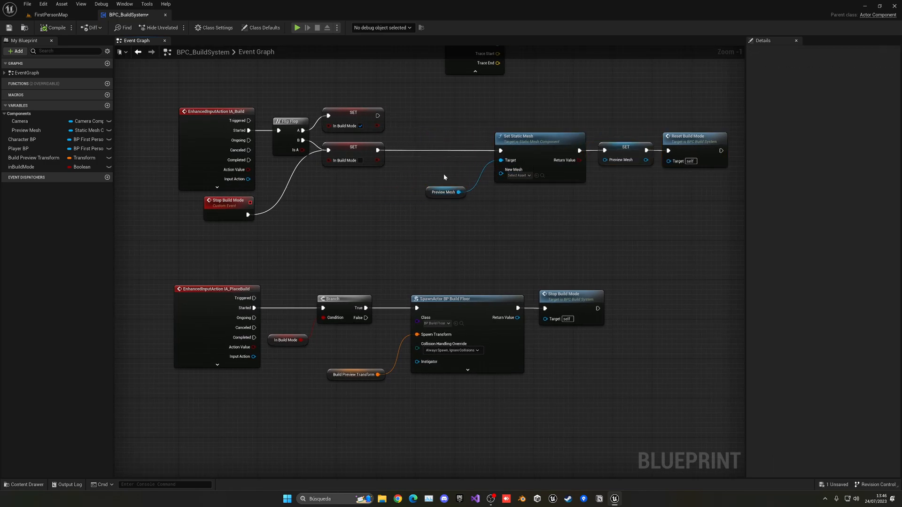
right_click(444, 192)
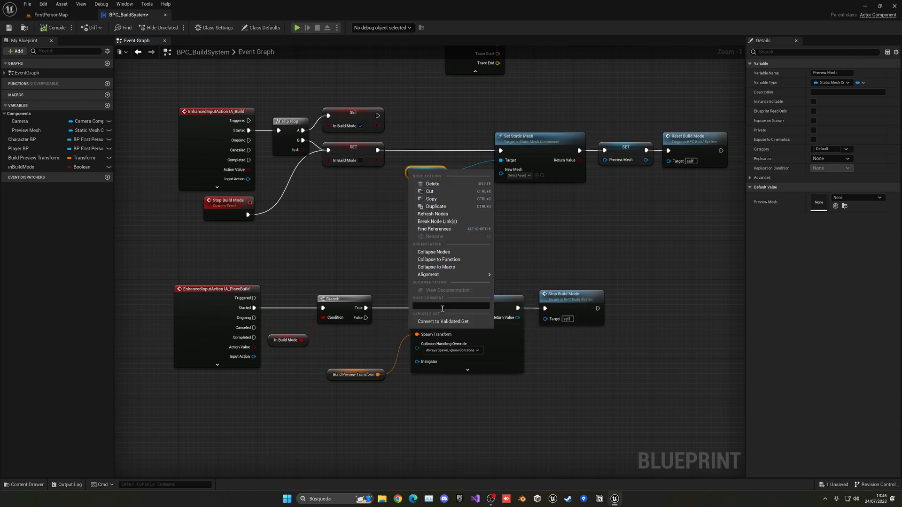
left_click(443, 322)
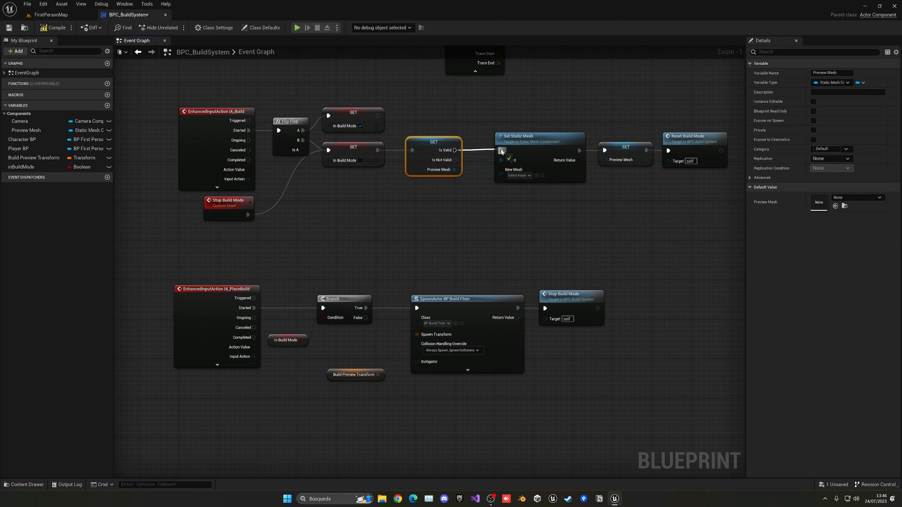
left_click(253, 201)
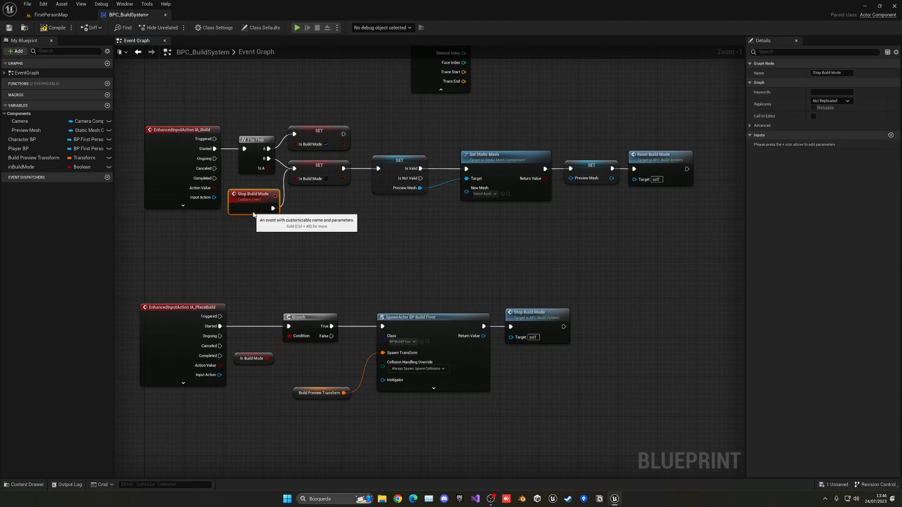
left_click(404, 259)
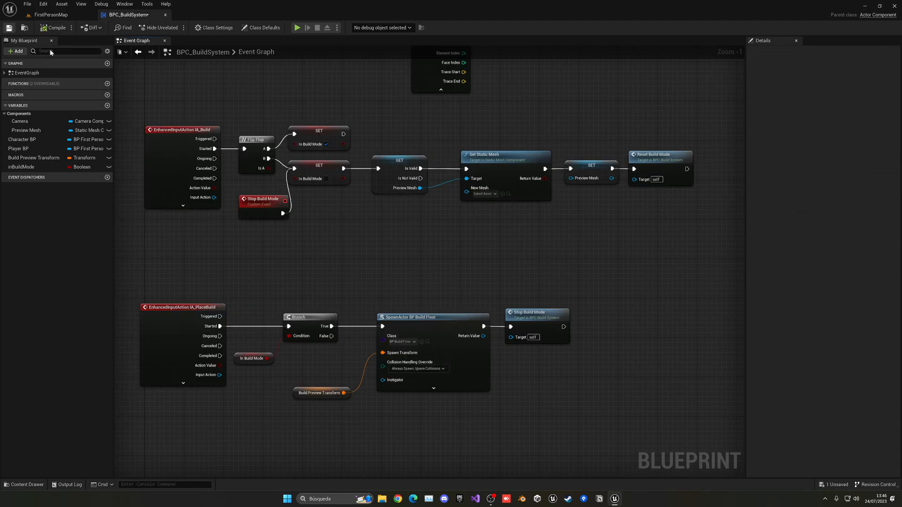
Step: Compile and play-test, placing a wooden floor beside the green preview
left_click(56, 27)
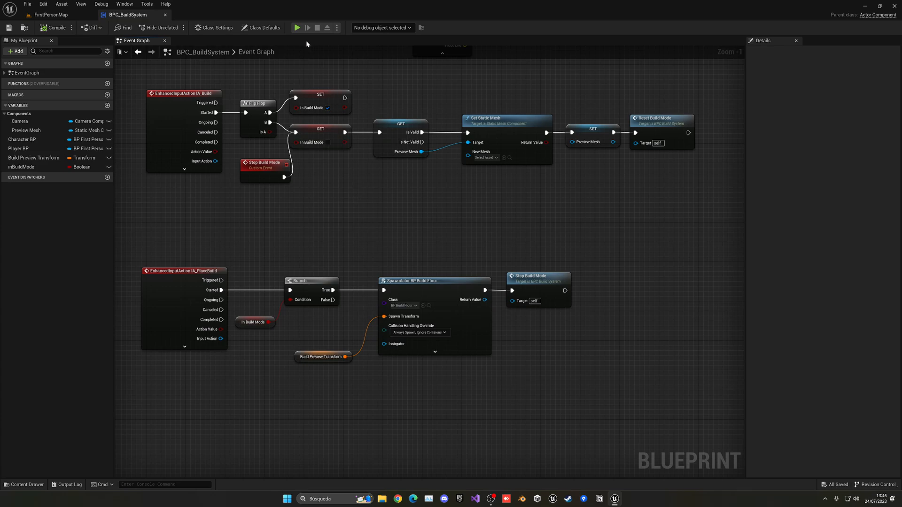
left_click(297, 27)
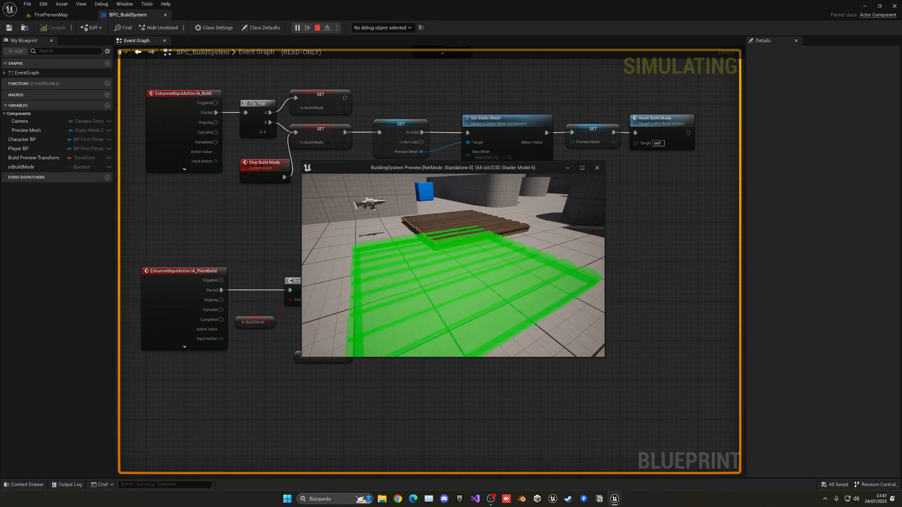
left_click(317, 27)
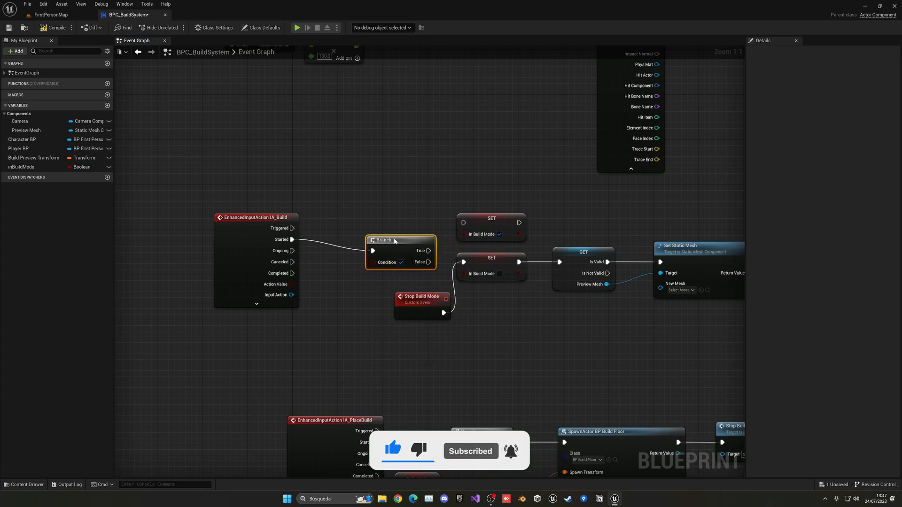
Step: Replace the IA_Build FlipFlop with a Branch on NOT In Build Mode wired to the SET nodes
left_click(22, 167)
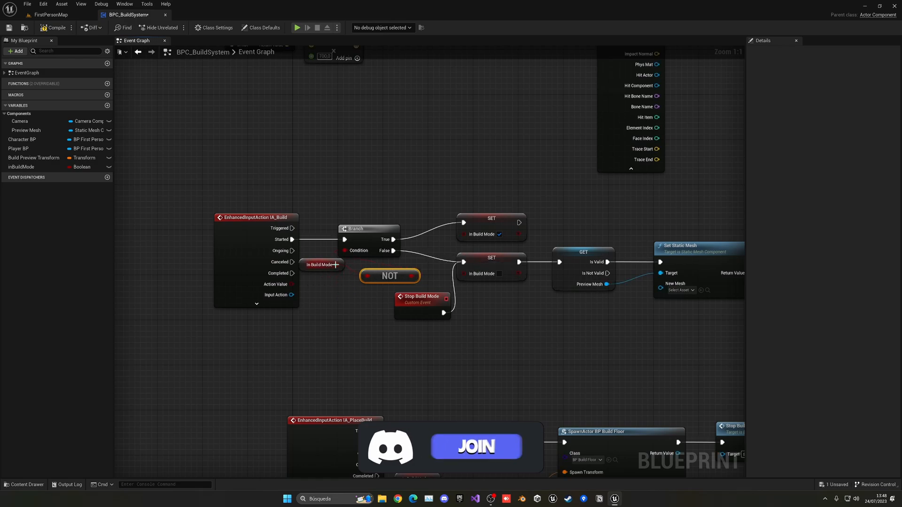
scroll("down", 3)
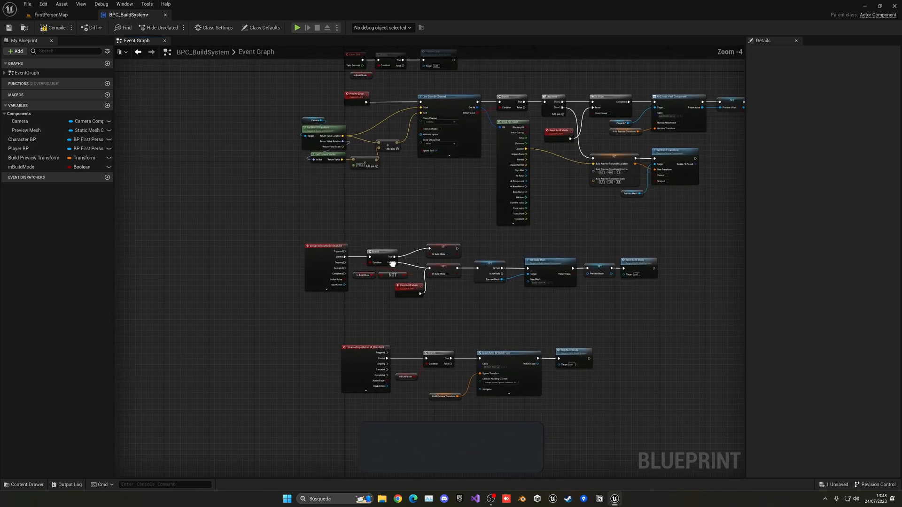
scroll("up", 3)
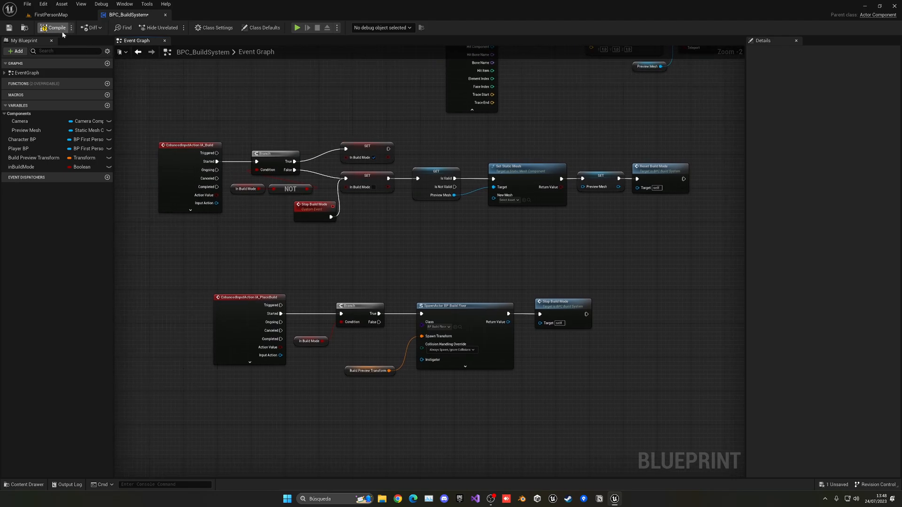